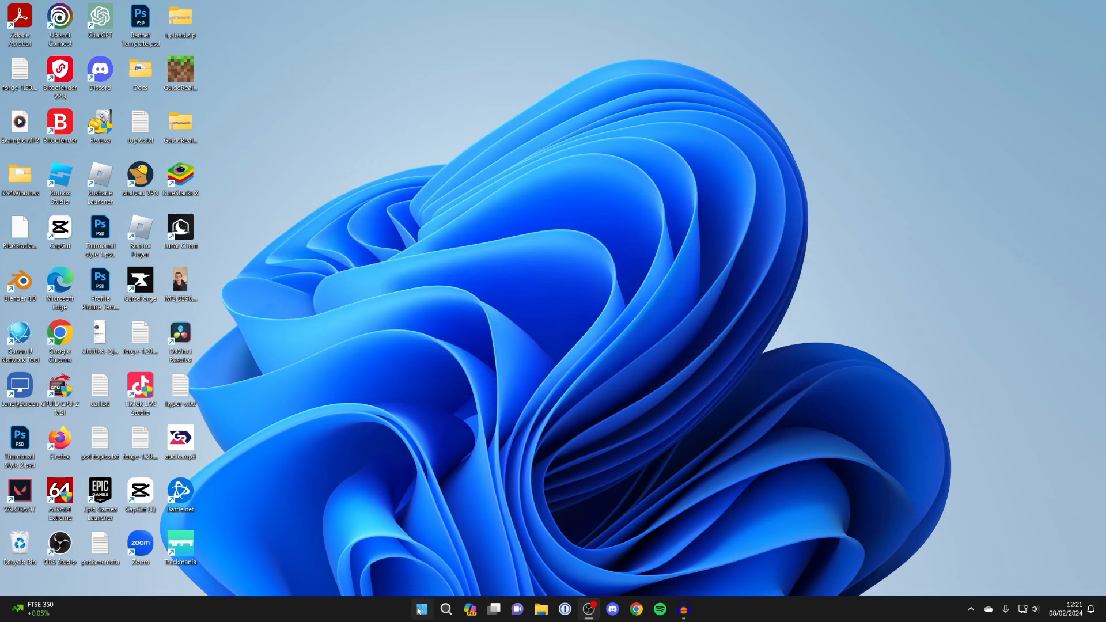
# Launch Windows Settings from the Start menu.
pyautogui.click(422, 608)
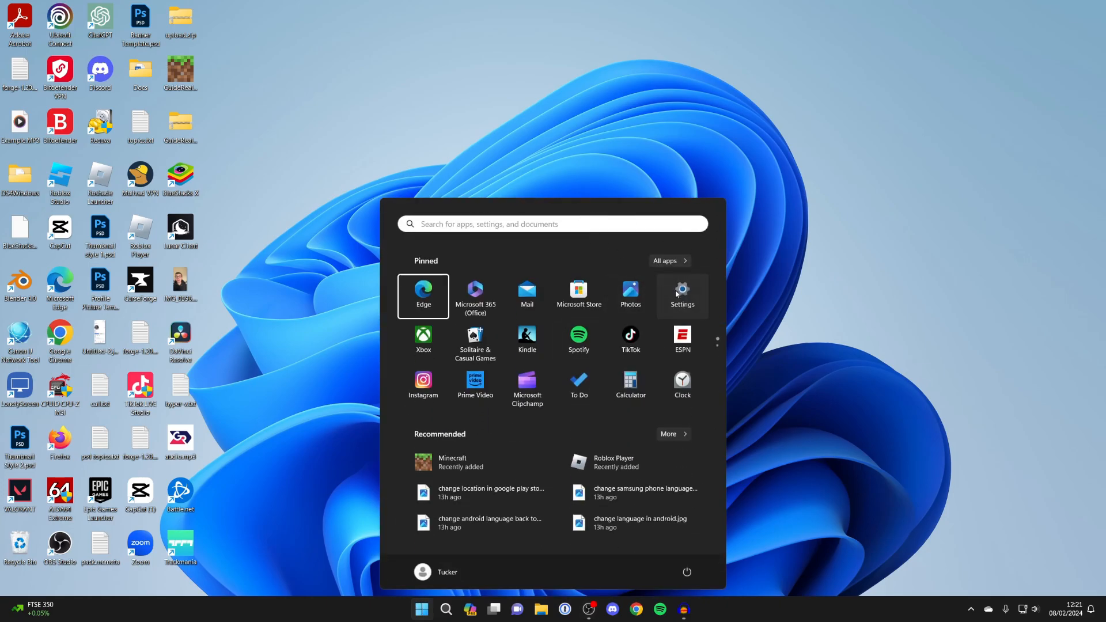
pyautogui.click(681, 295)
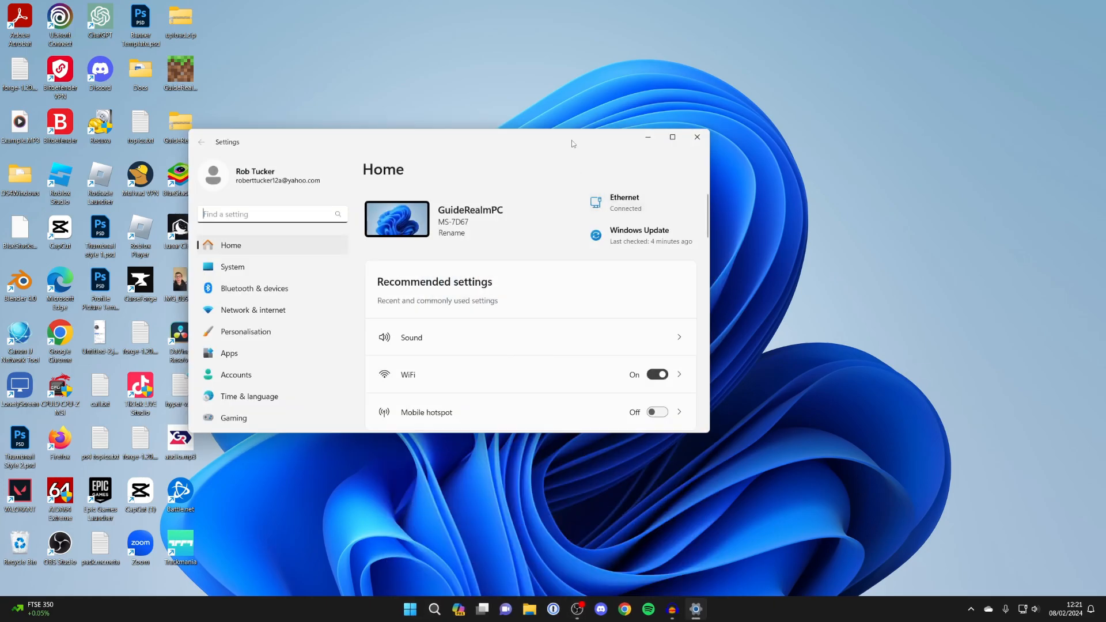
# Filter the Installed apps list by 'Microsoft 365' to show the two matching entries.
pyautogui.click(228, 353)
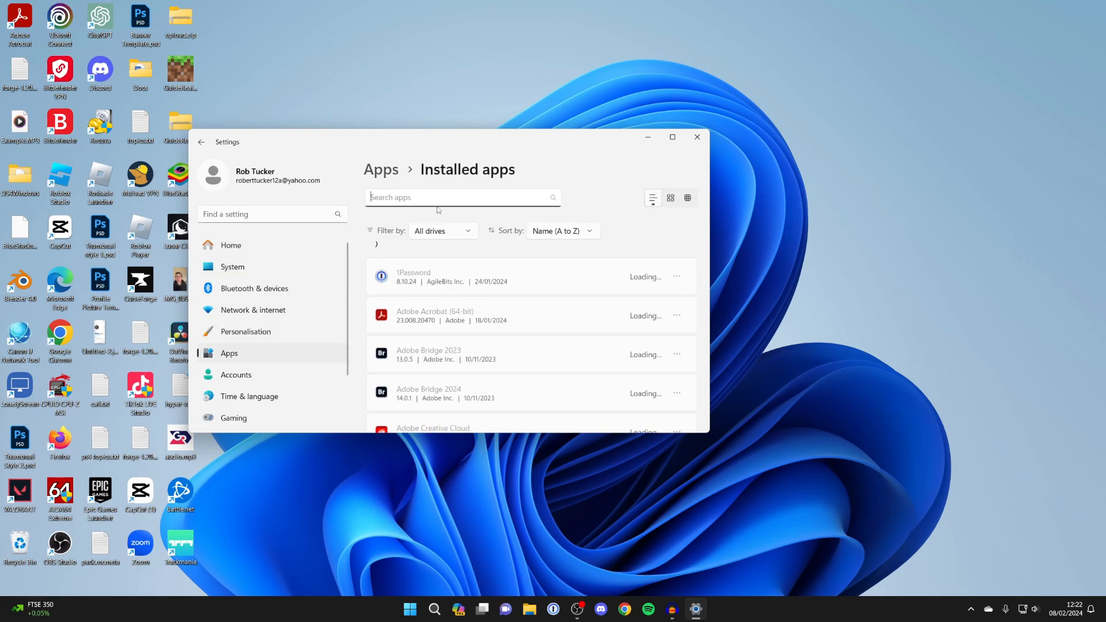
pyautogui.scroll(-3)
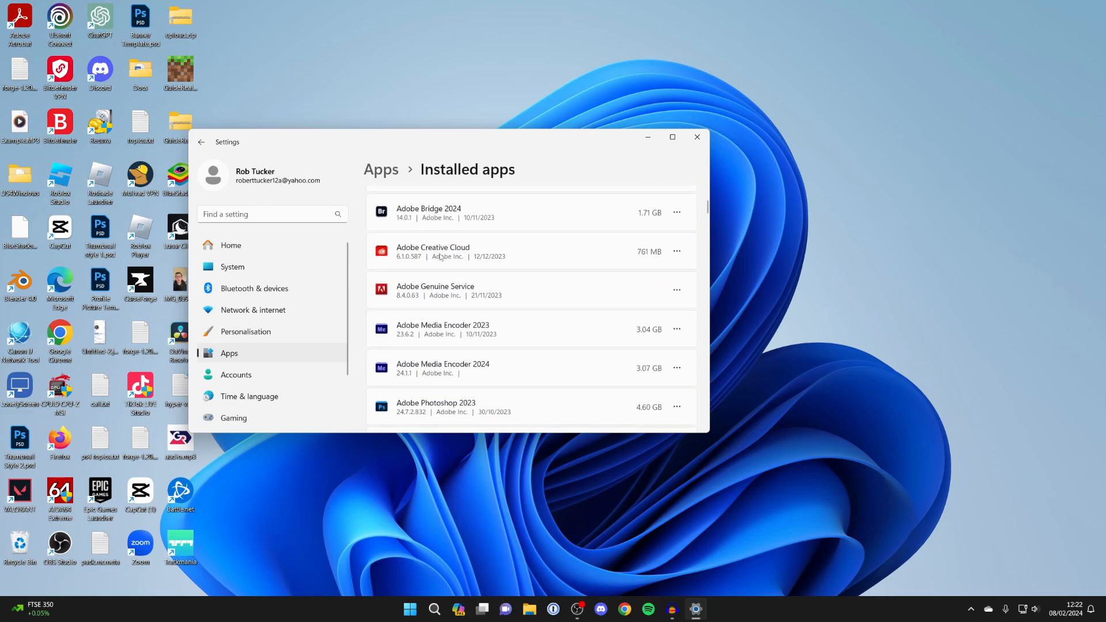
pyautogui.write('micr')
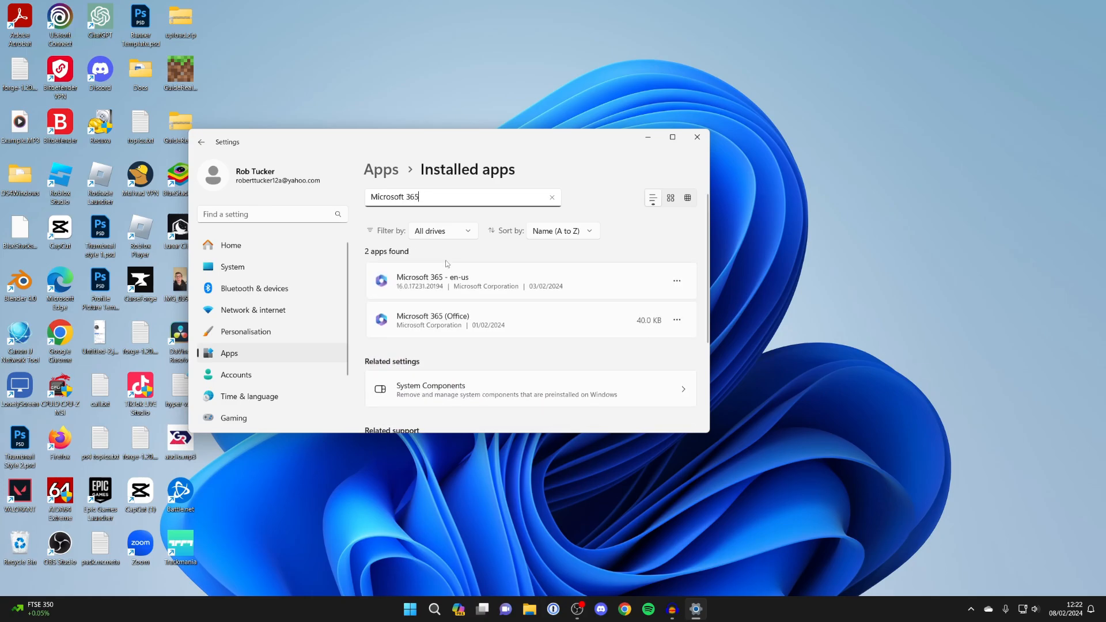
pyautogui.moveTo(659, 325)
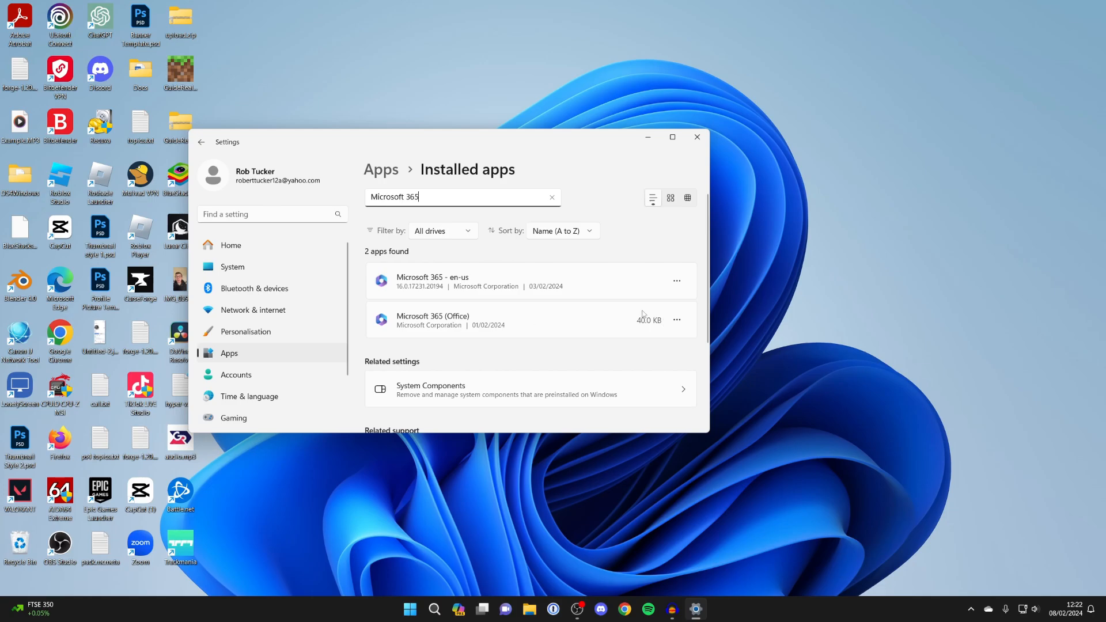
# Uninstall Microsoft 365 (Office) via its ⋯ menu and confirm the removal.
pyautogui.click(676, 319)
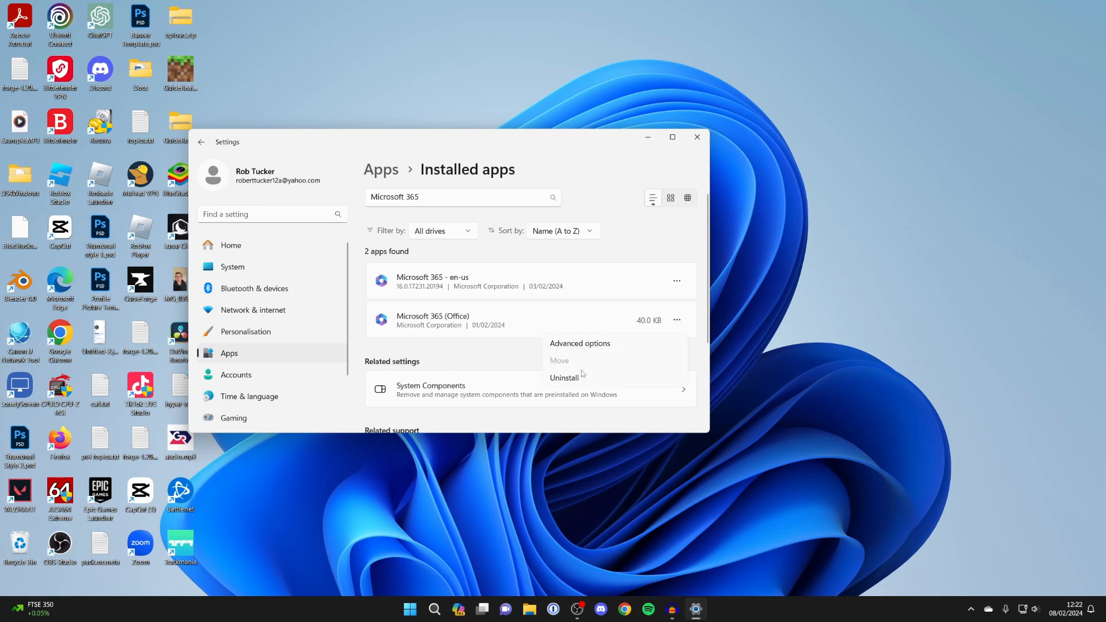
pyautogui.click(564, 378)
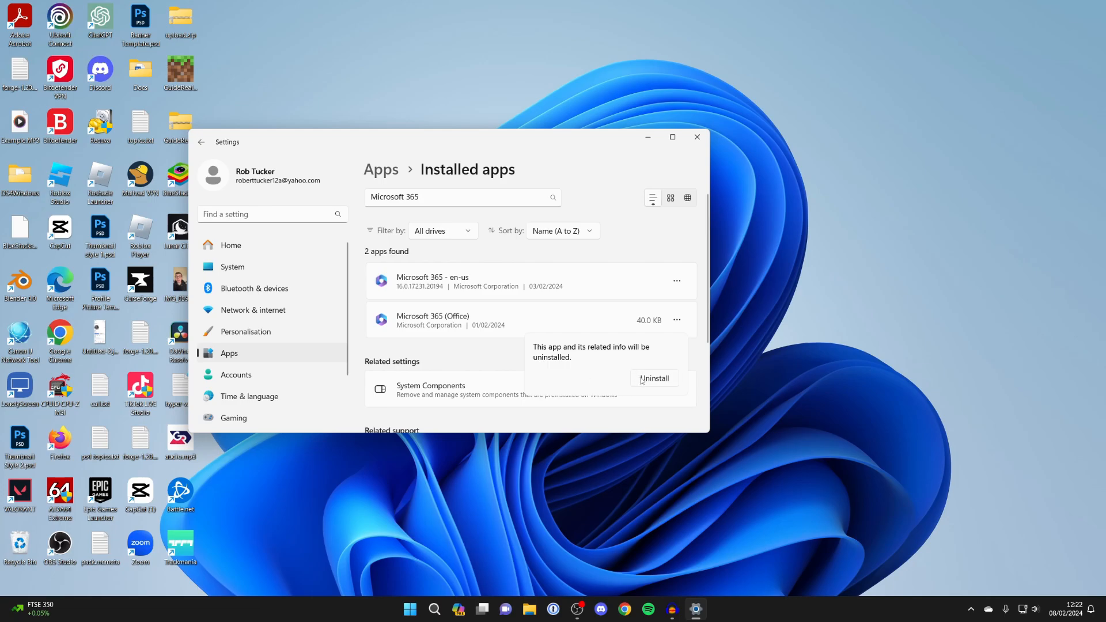
pyautogui.click(655, 378)
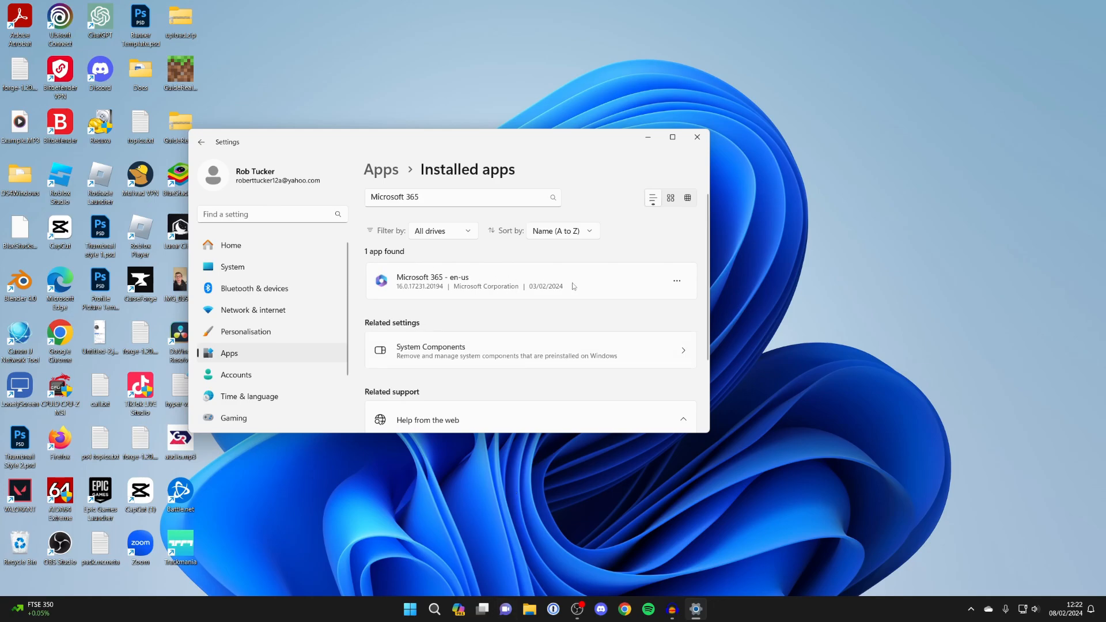
# Uninstall Microsoft 365 - en-us through the Office uninstaller until 'Done uninstalling!' appears.
pyautogui.click(676, 281)
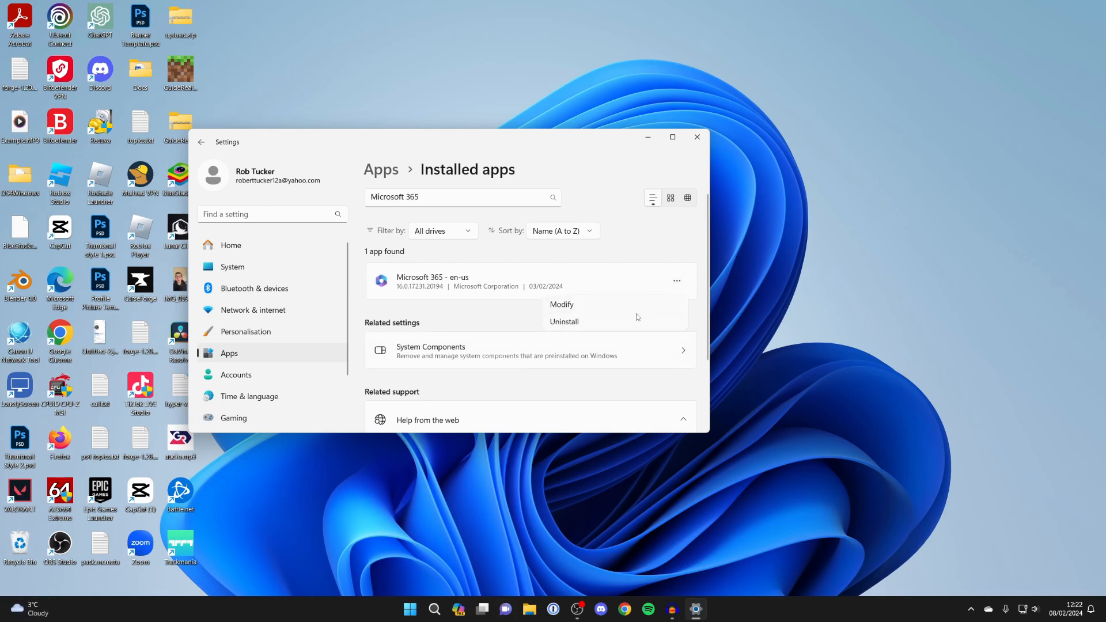
pyautogui.click(564, 321)
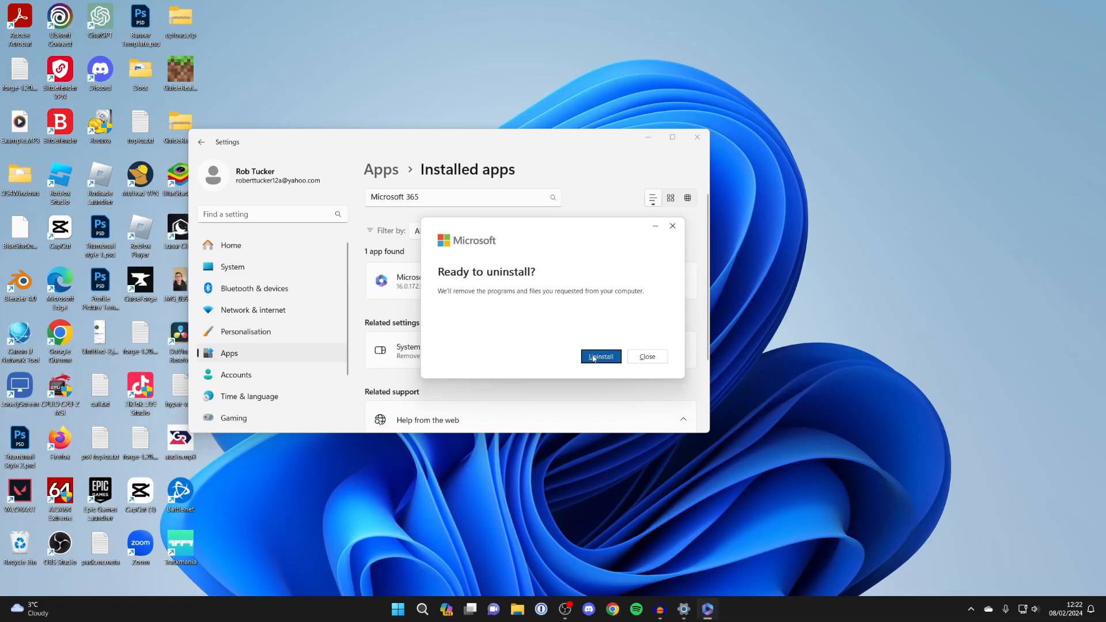
pyautogui.click(599, 356)
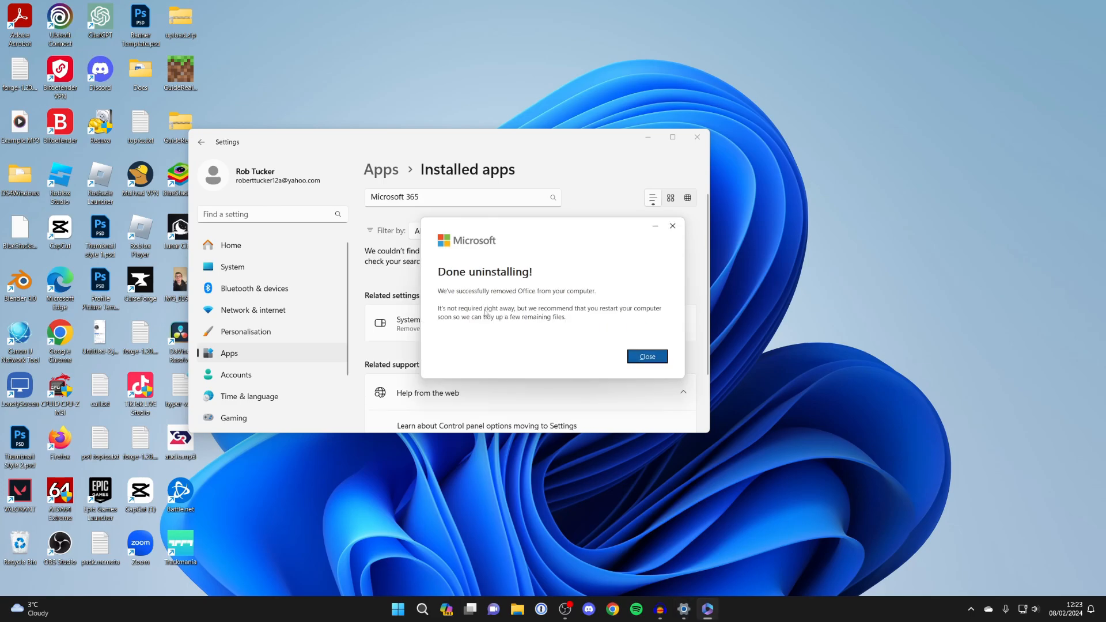
pyautogui.moveTo(514, 301)
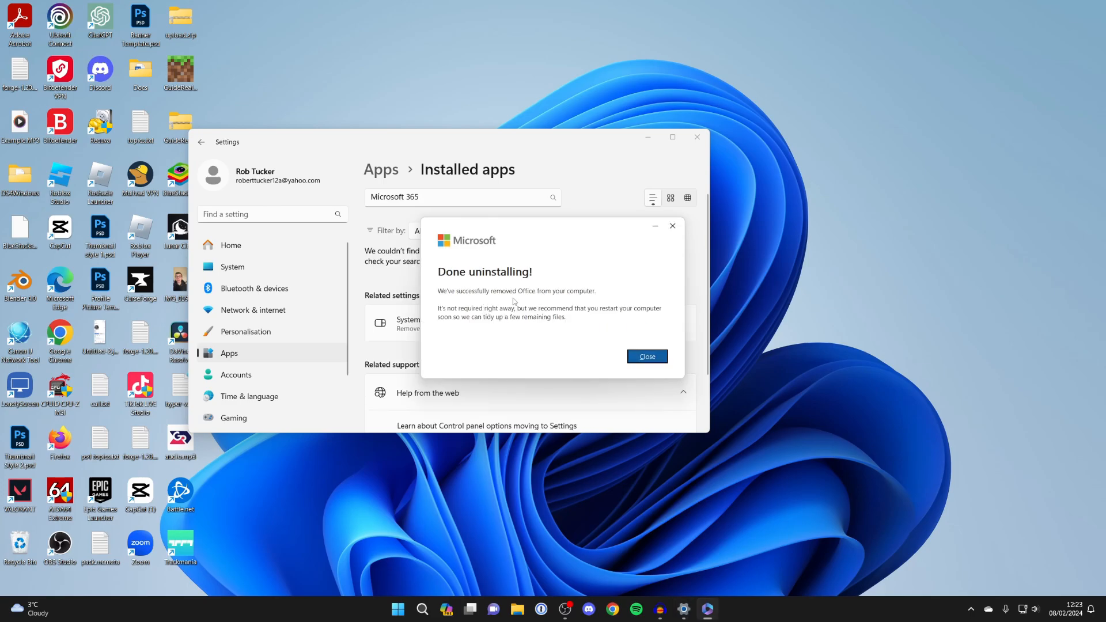
pyautogui.moveTo(499, 330)
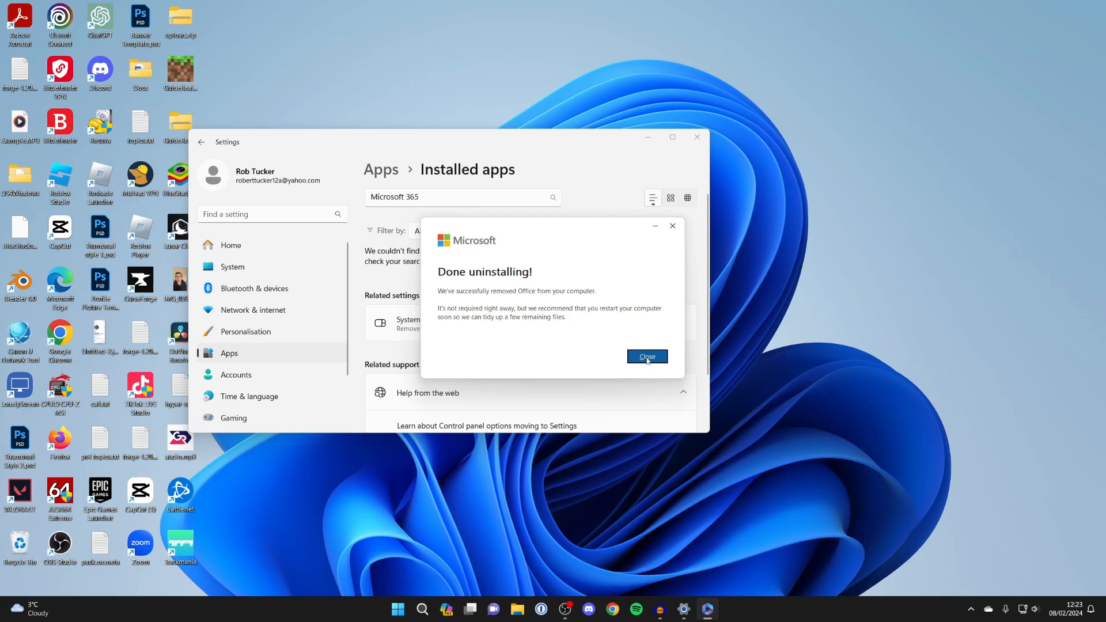
# Dismiss the uninstaller and search 'word' then 'outlook' to confirm no Office apps are found.
pyautogui.click(645, 356)
pyautogui.write('w')
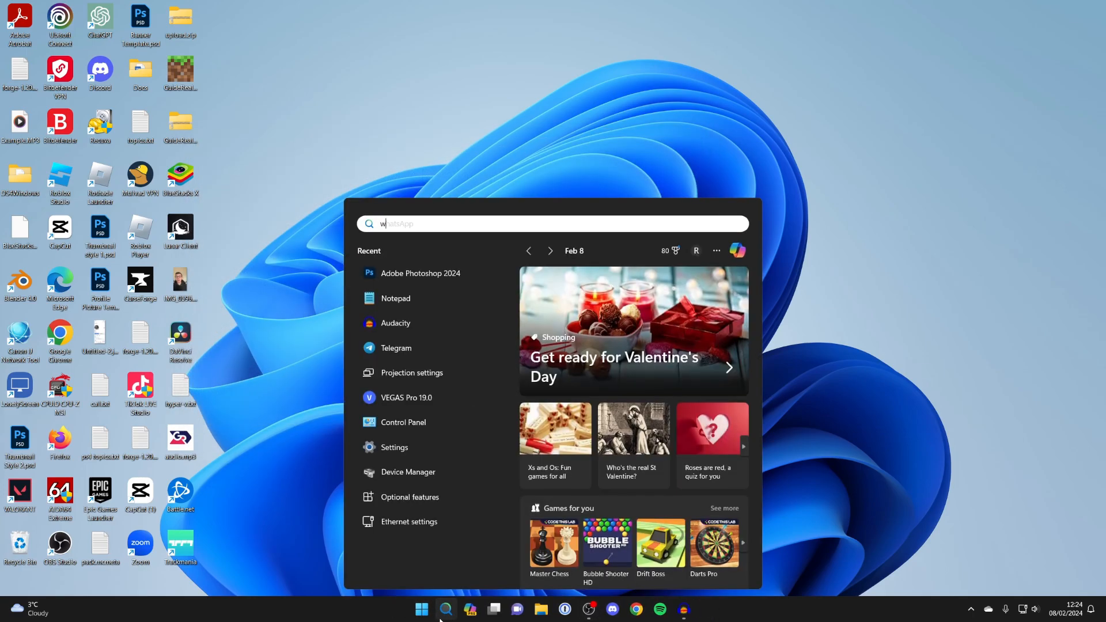
pyautogui.write('ord')
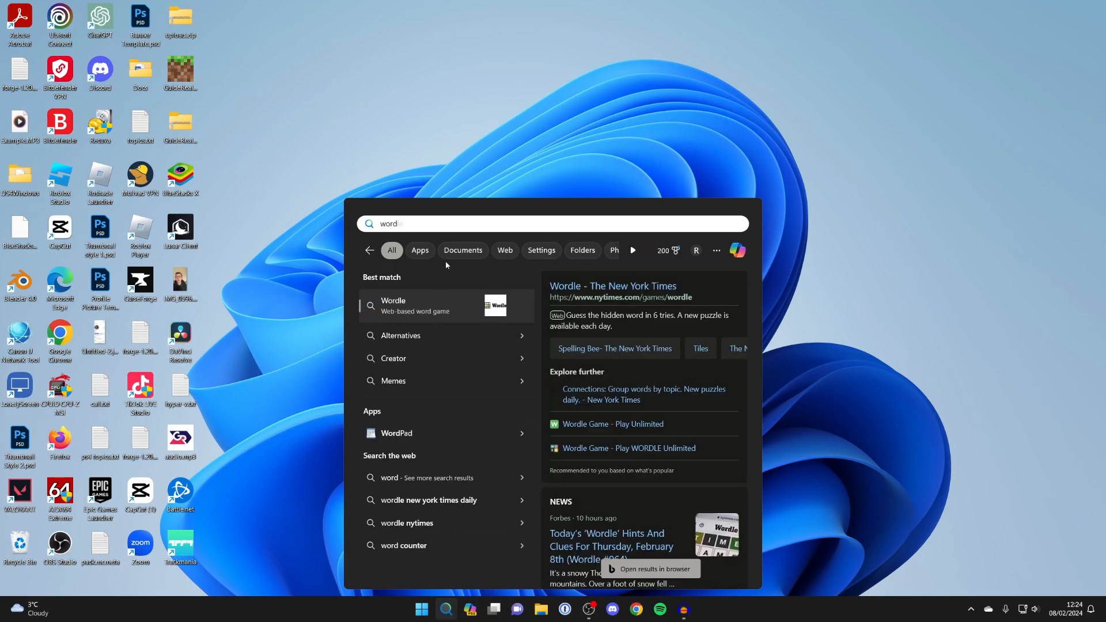
pyautogui.write('outlook')
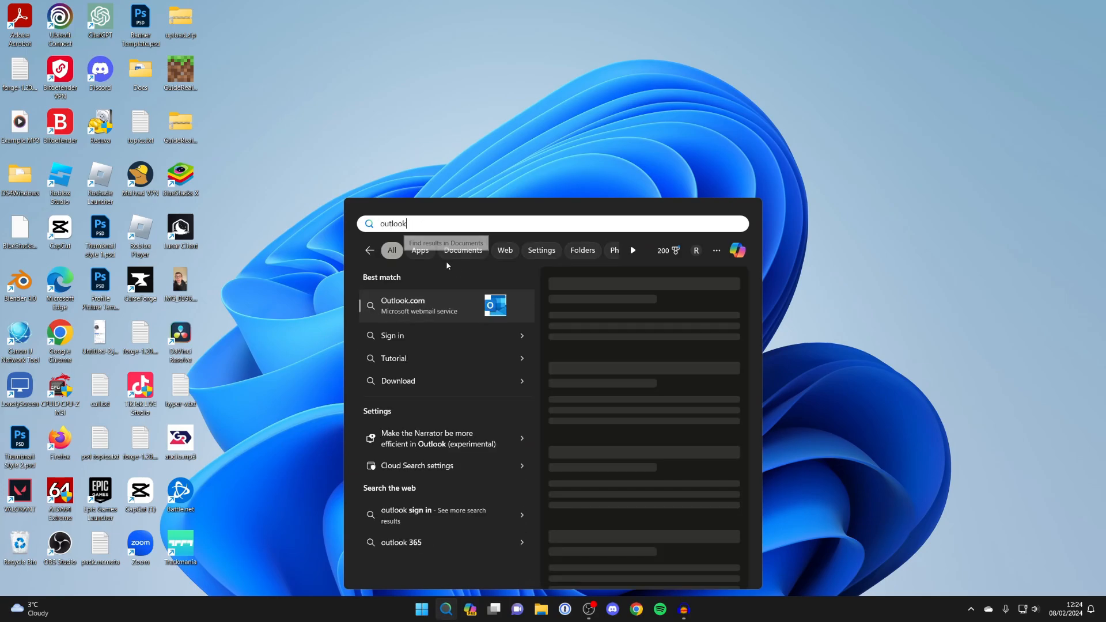